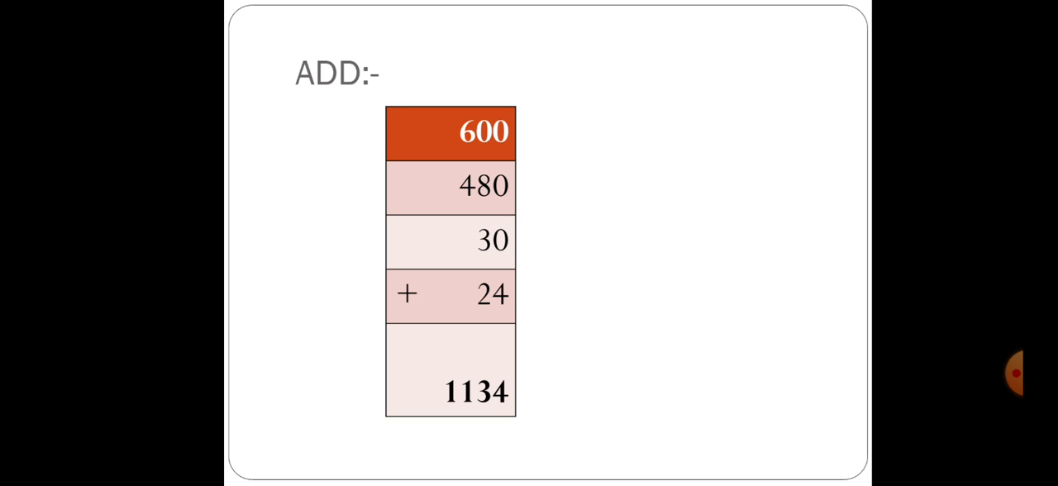
key("right")
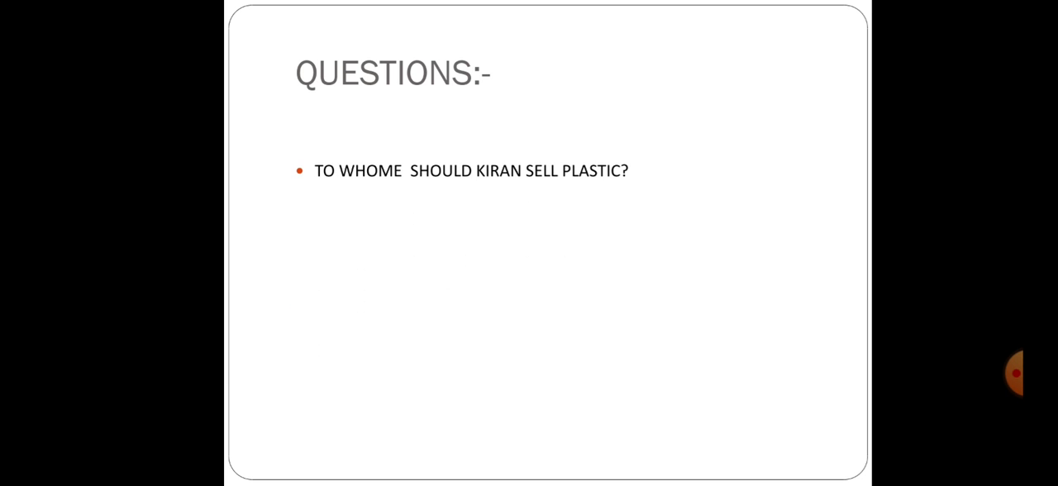